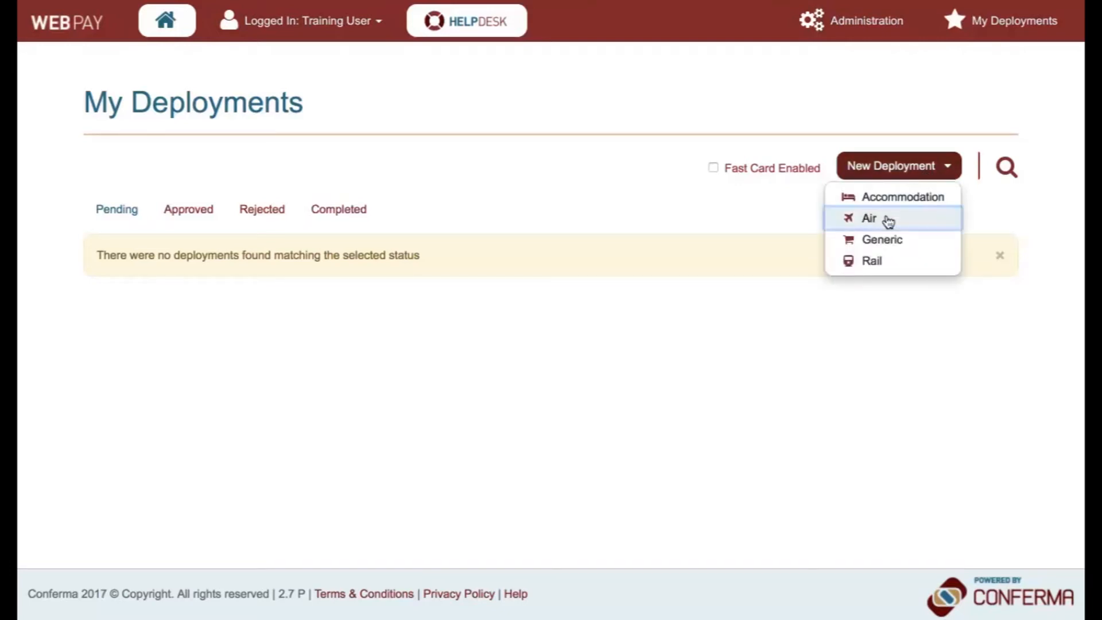
Step: Begin an Air deployment and keep Conferma Air selected as its card pool
{"action": "left_click", "coordinate": [869, 218]}
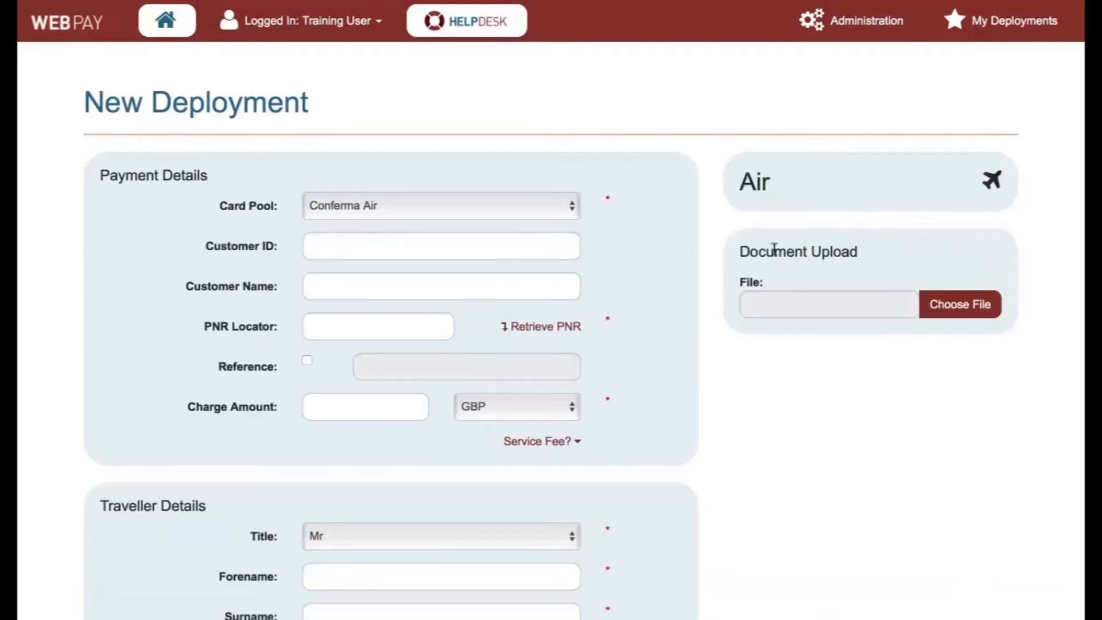
{"action": "mouse_move", "coordinate": [597, 333]}
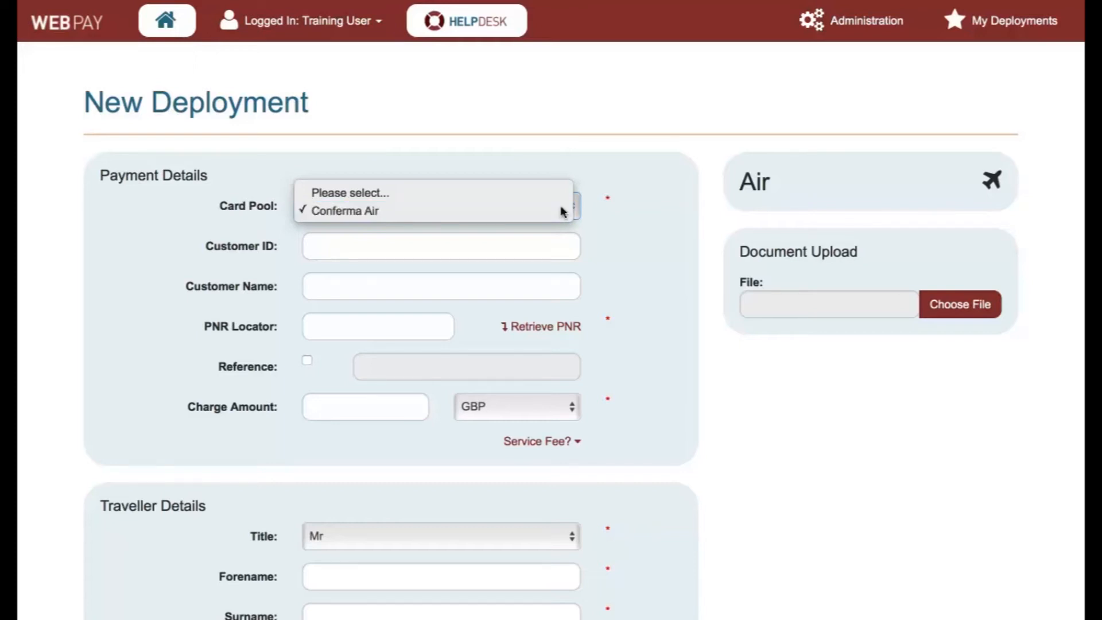
{"action": "left_click", "coordinate": [344, 210]}
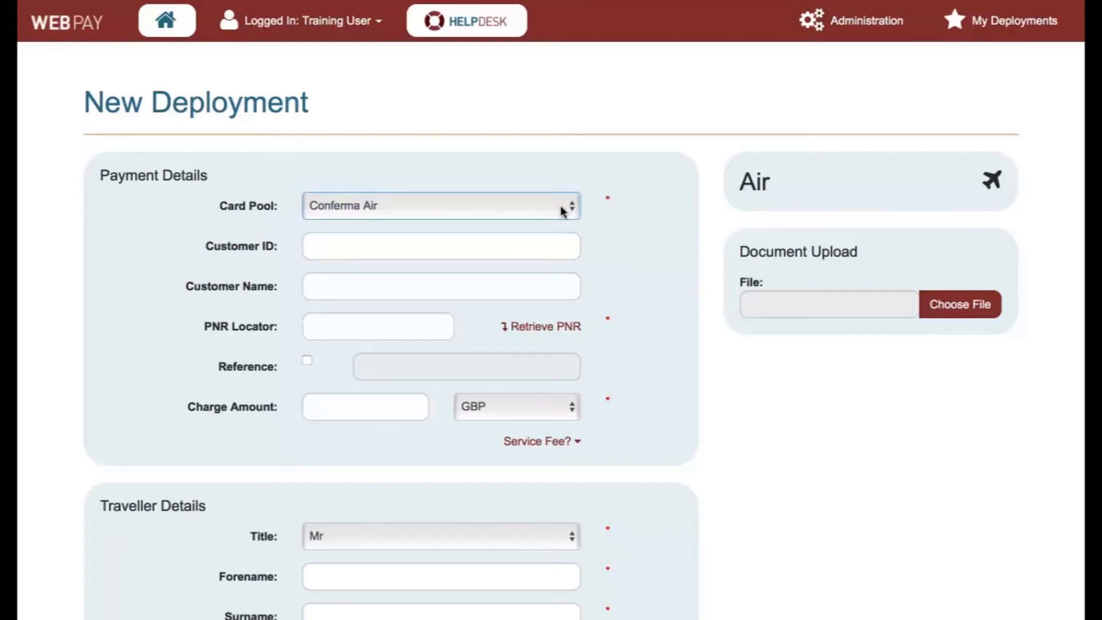
Step: Retrieve PNR 2VNB7Y from Galileo and apply its MAN–LHR flight to the deployment
{"action": "left_click", "coordinate": [546, 326]}
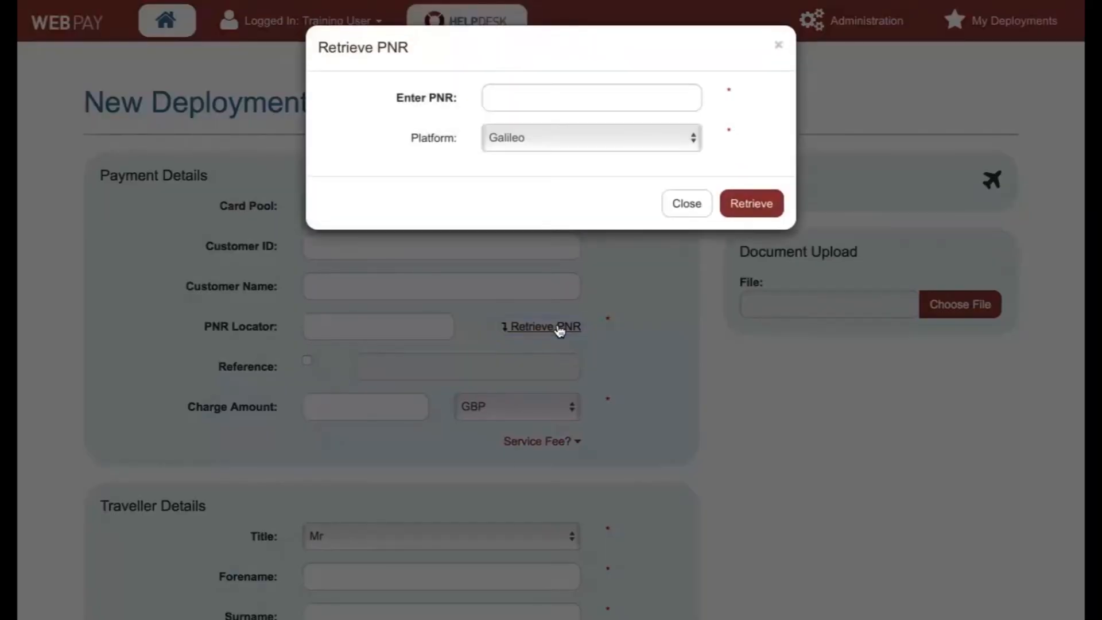
{"action": "mouse_move", "coordinate": [560, 213]}
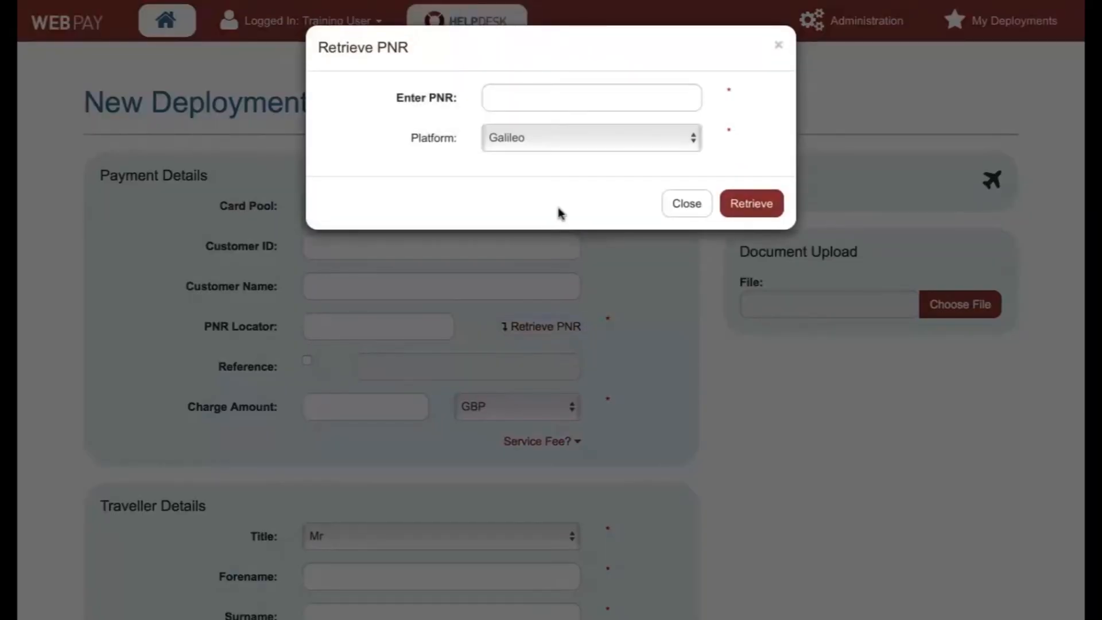
{"action": "left_click", "coordinate": [592, 96]}
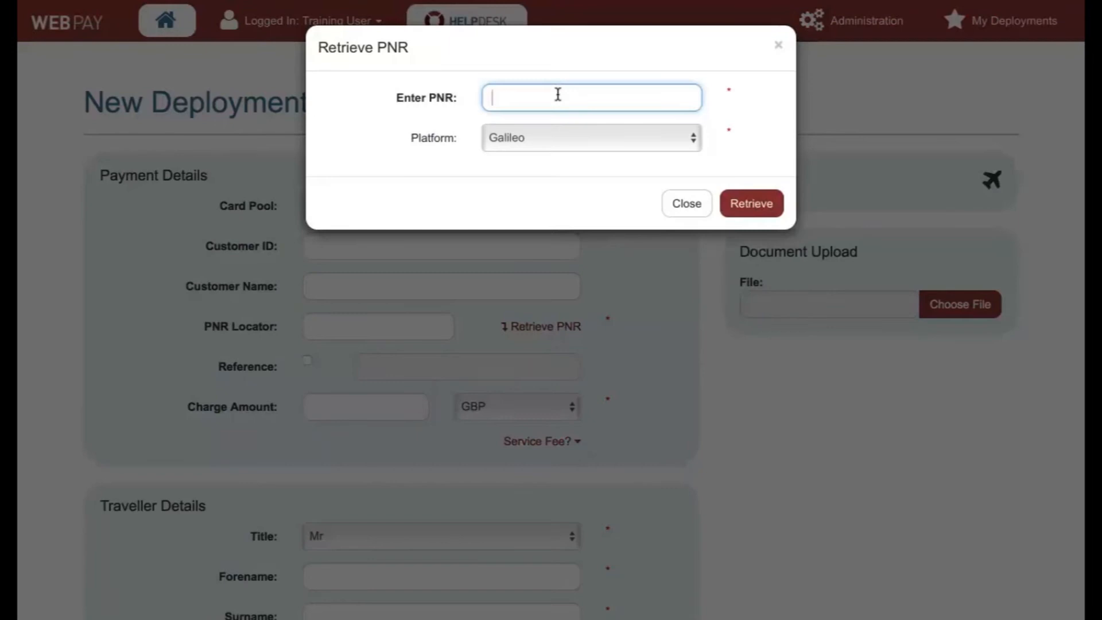
{"action": "type", "text": "2VNB7Y"}
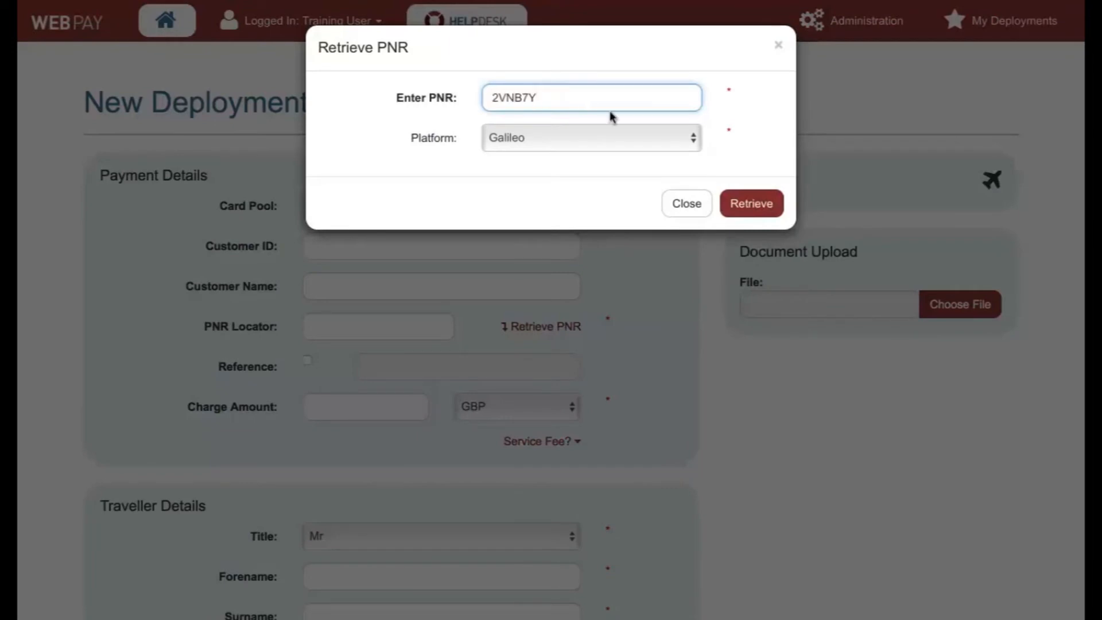
{"action": "left_click", "coordinate": [751, 219]}
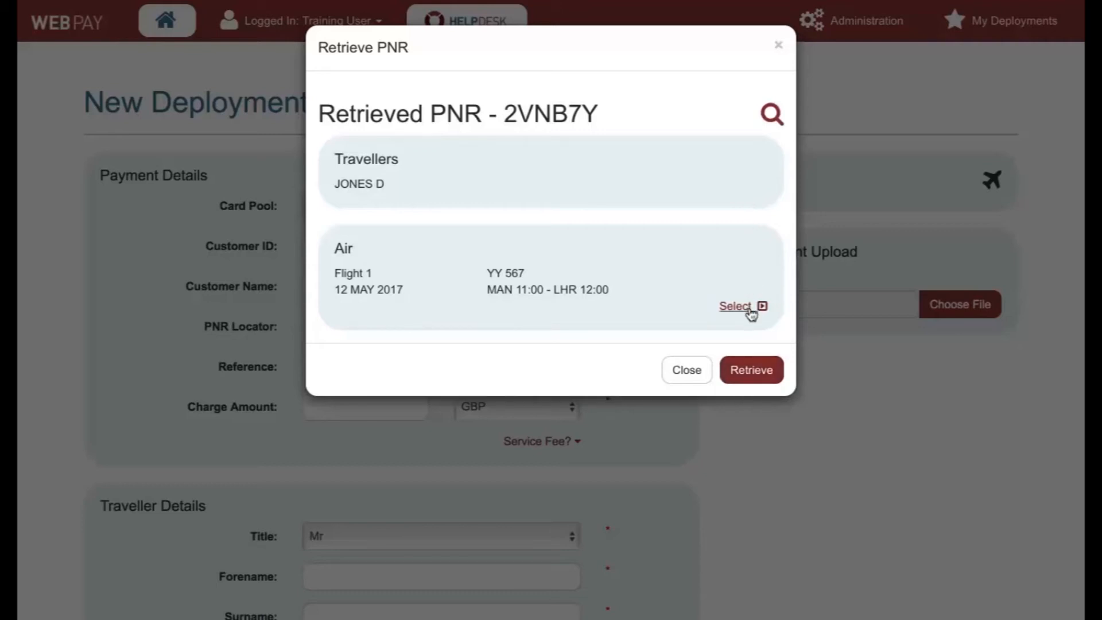
{"action": "left_click", "coordinate": [735, 305]}
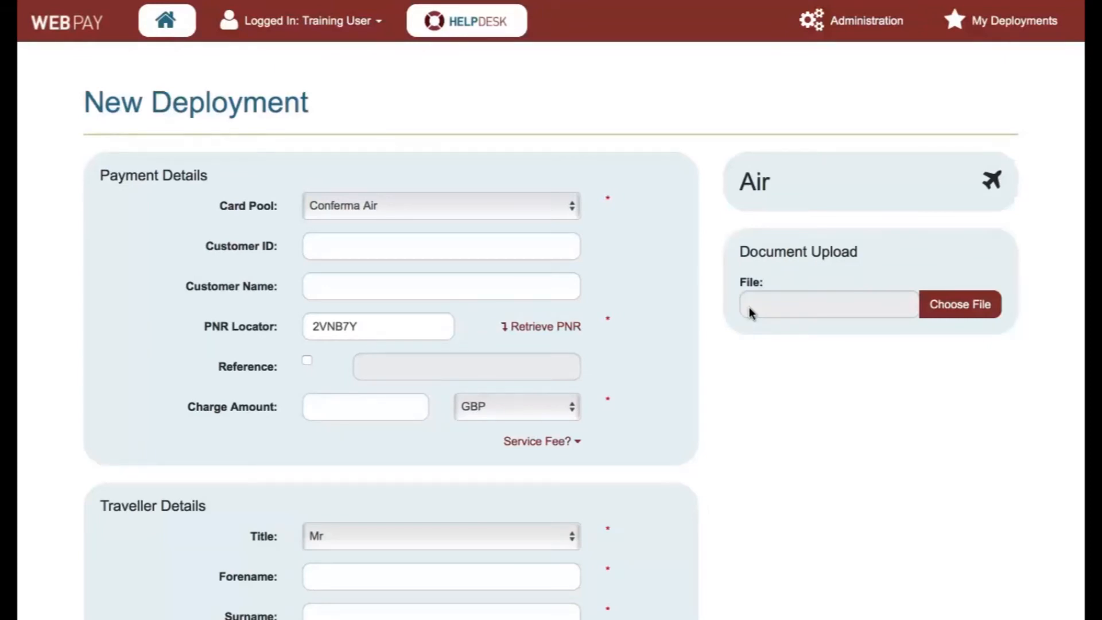
Step: Enter a charge amount of 10.00 GBP on the deployment form
{"action": "scroll", "scroll_direction": "down", "scroll_amount": 3}
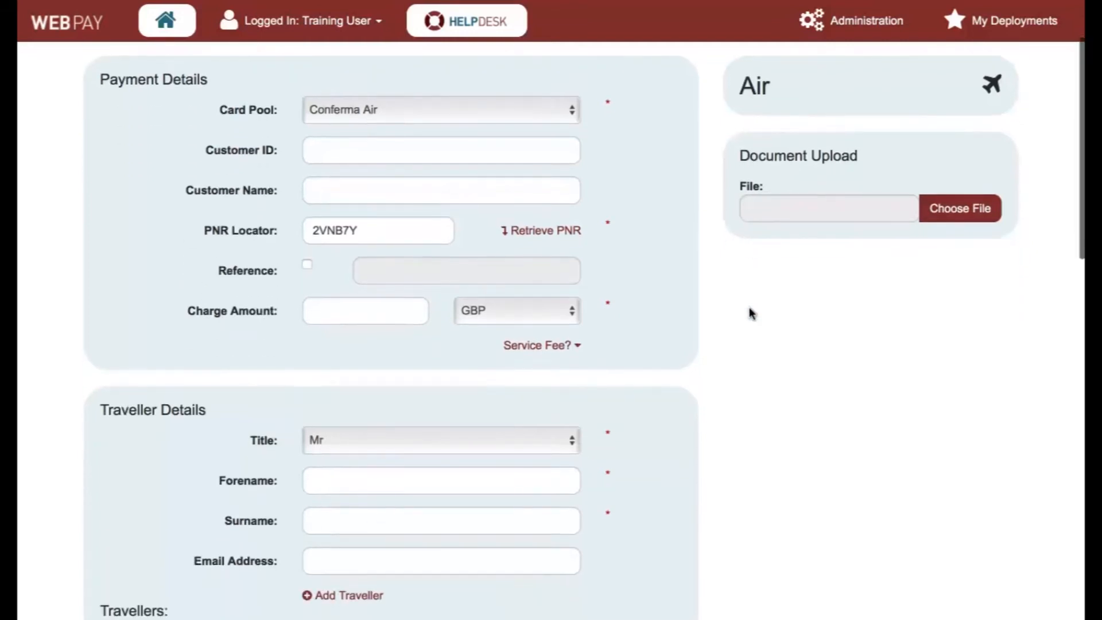
{"action": "scroll", "scroll_direction": "down", "scroll_amount": 3}
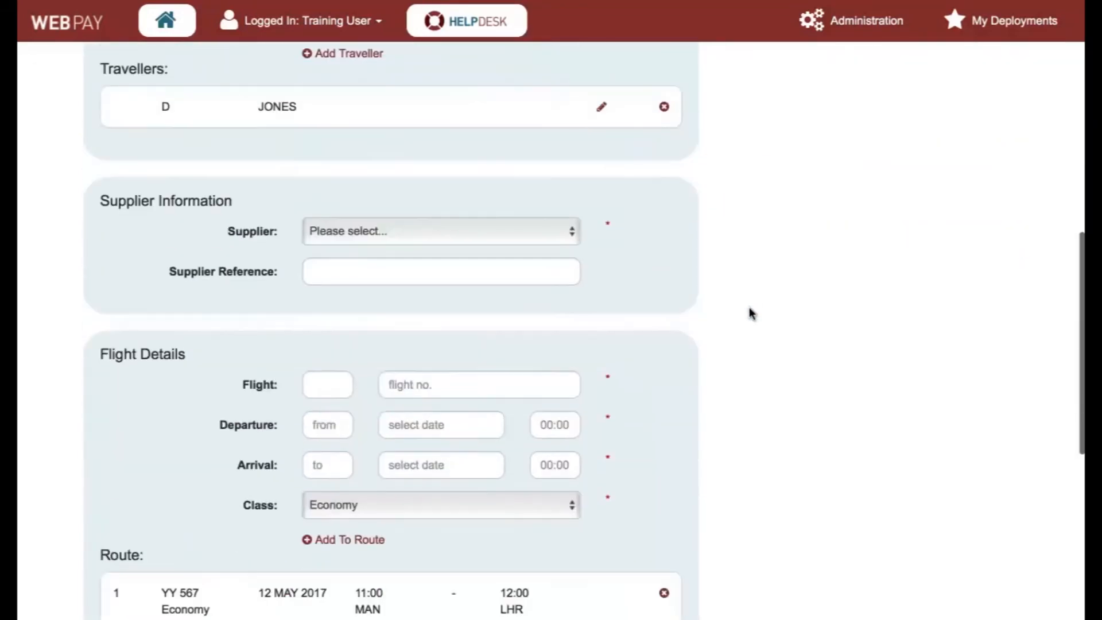
{"action": "scroll", "scroll_direction": "down", "scroll_amount": 3}
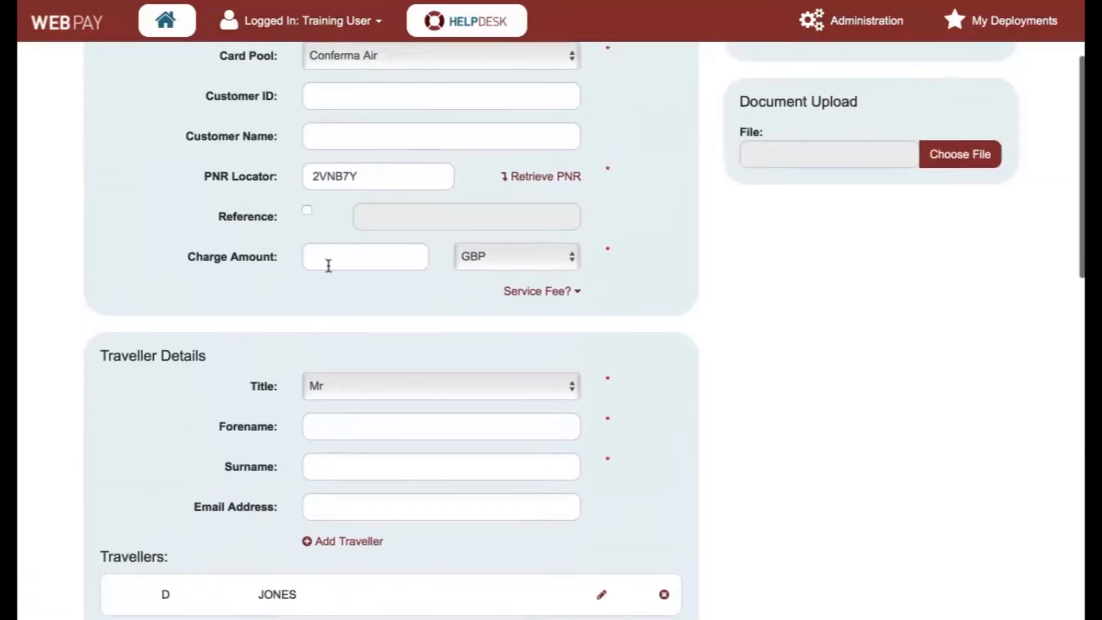
{"action": "left_click", "coordinate": [365, 257]}
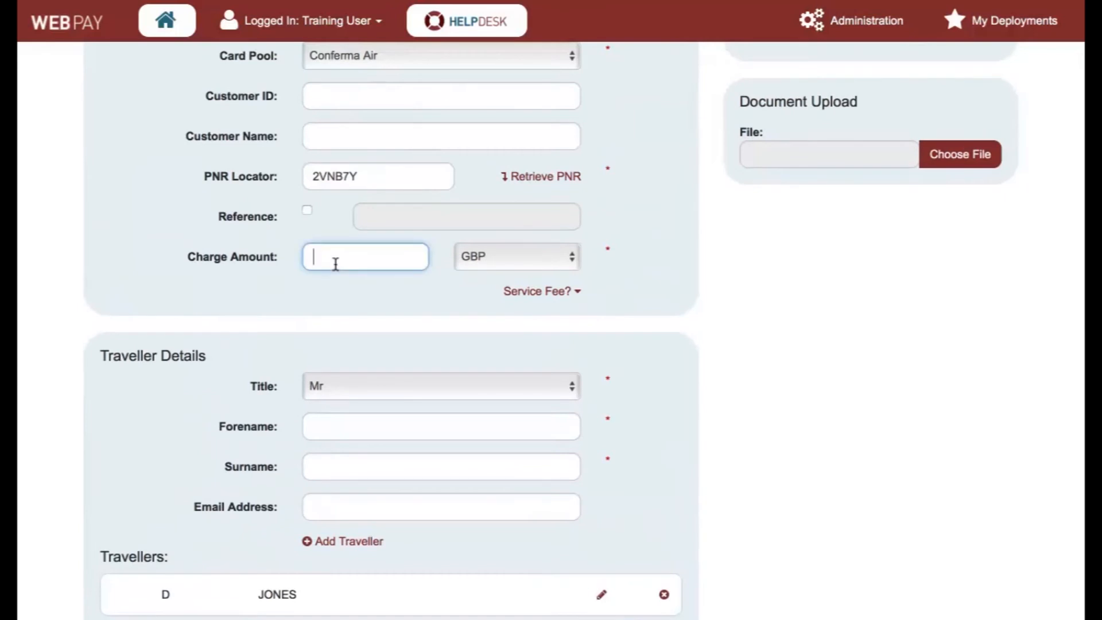
{"action": "type", "text": "10.00"}
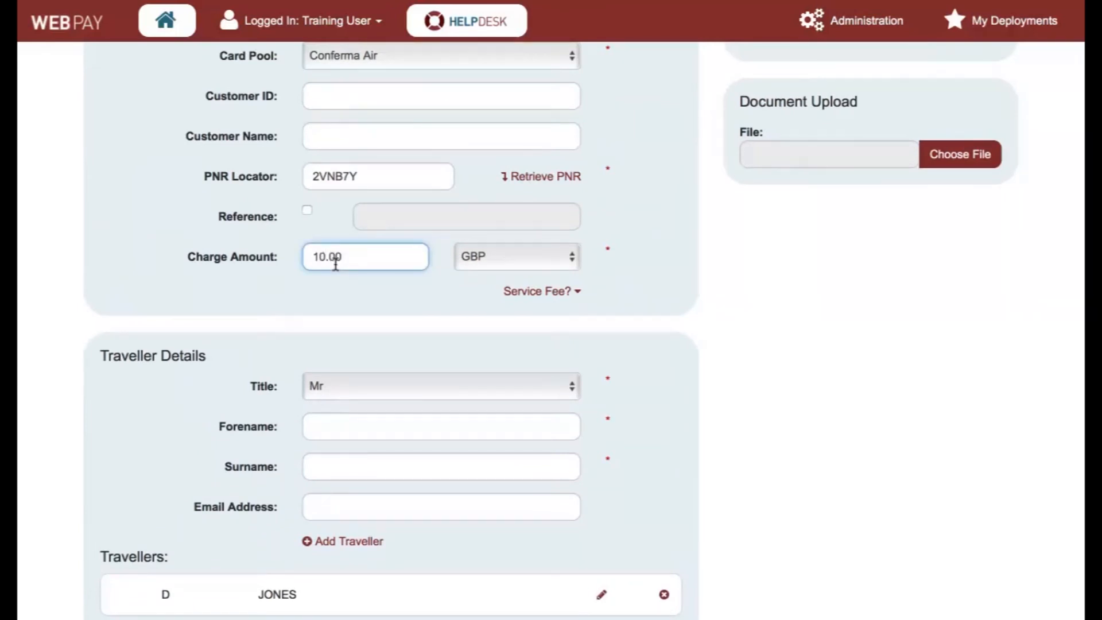
Step: Choose AMERICAN AIRLINES as the deployment's supplier
{"action": "scroll", "scroll_direction": "down", "scroll_amount": 3}
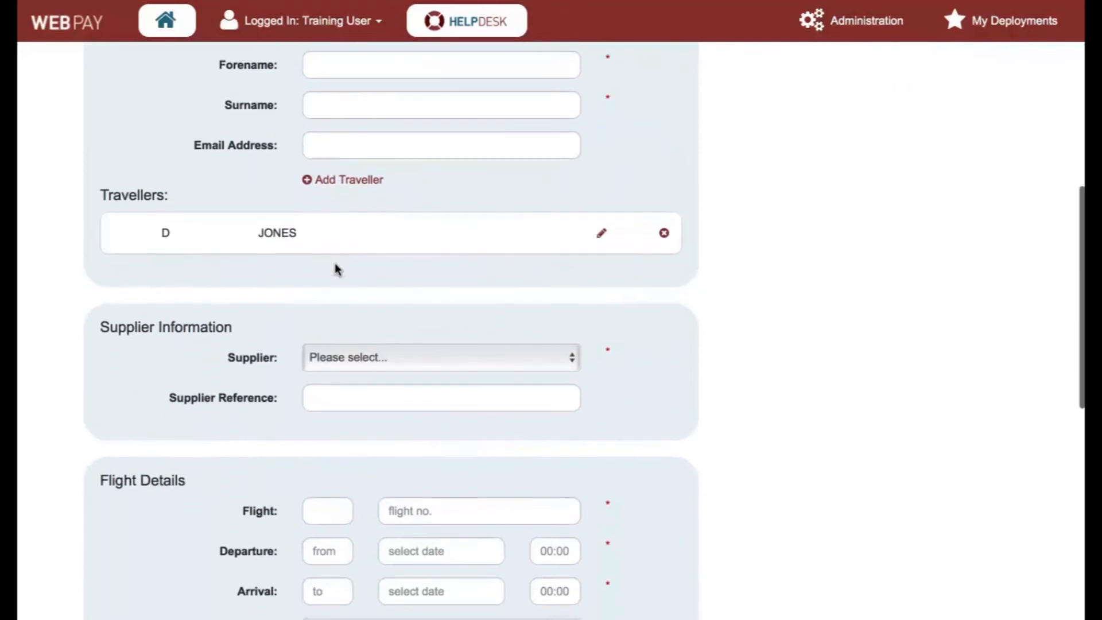
{"action": "left_click", "coordinate": [440, 358]}
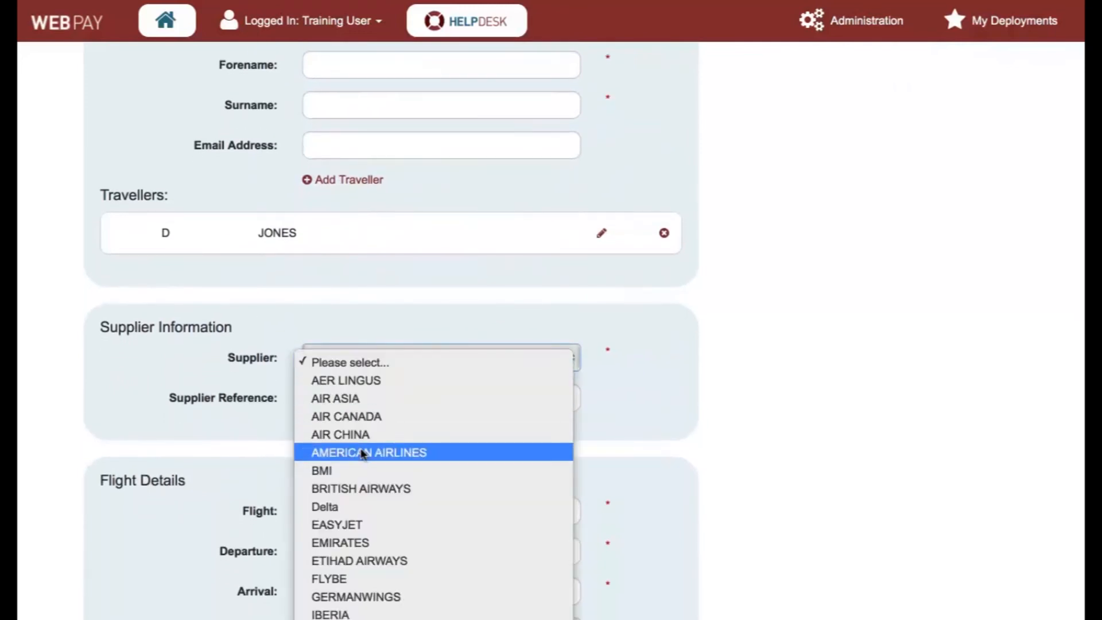
{"action": "left_click", "coordinate": [370, 452]}
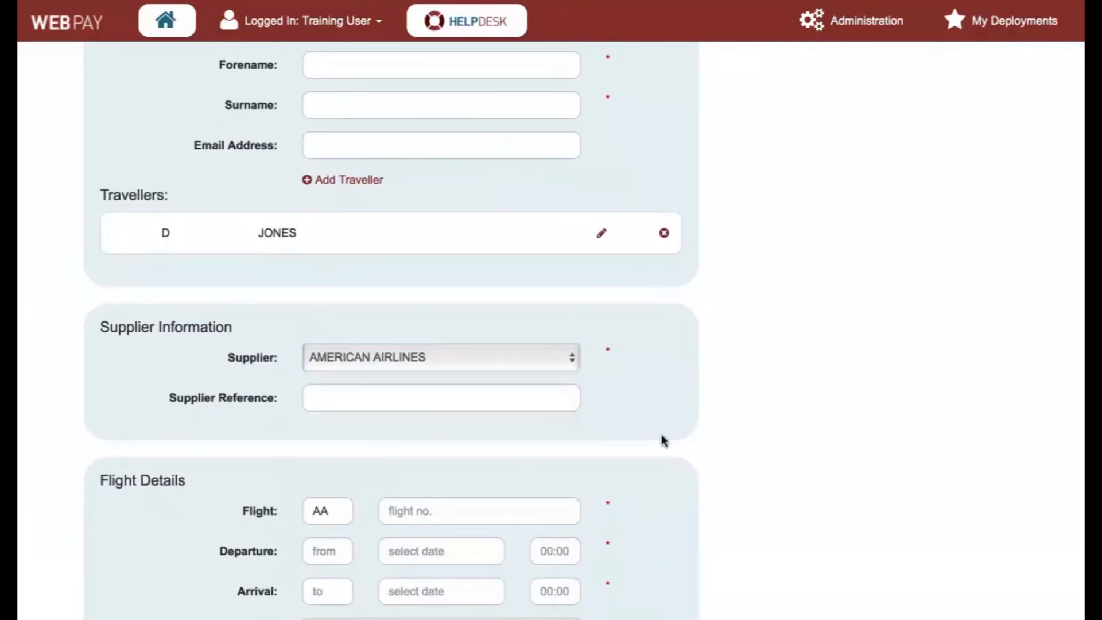
{"action": "scroll", "scroll_direction": "down", "scroll_amount": 3}
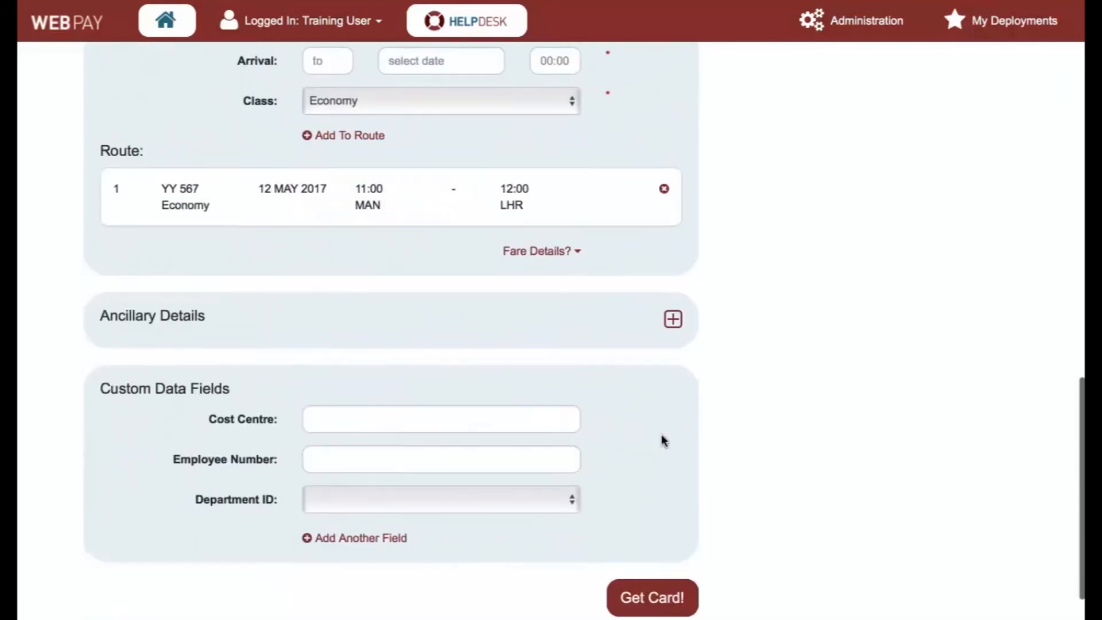
{"action": "scroll", "scroll_direction": "down", "scroll_amount": 3}
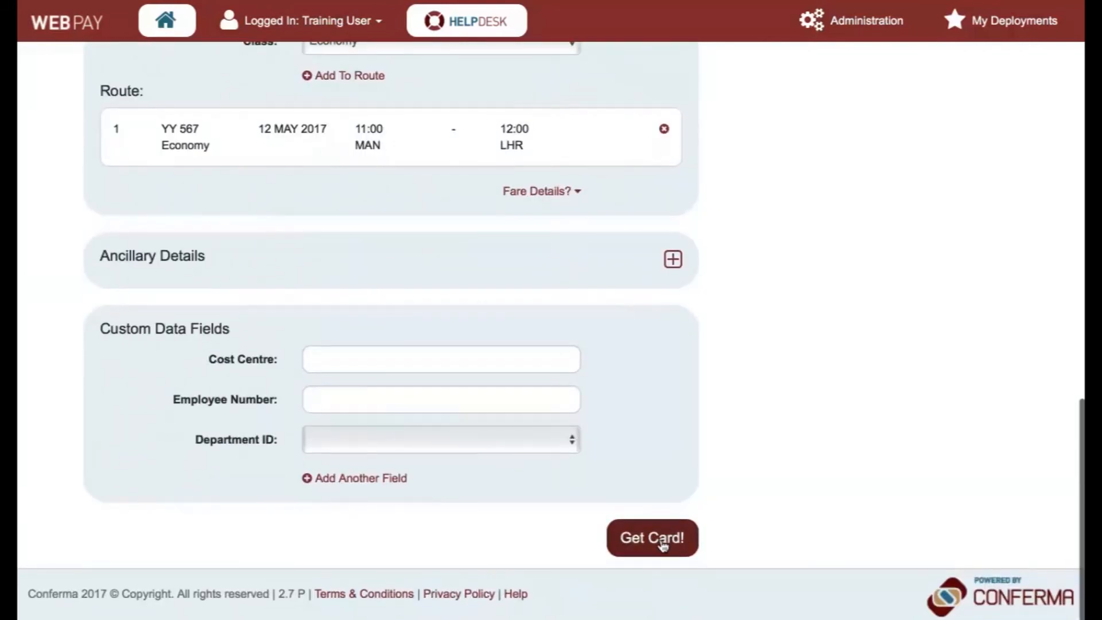
Step: Issue the virtual card as deployment 14566510 and submit supplier reference 543RD44
{"action": "left_click", "coordinate": [652, 537]}
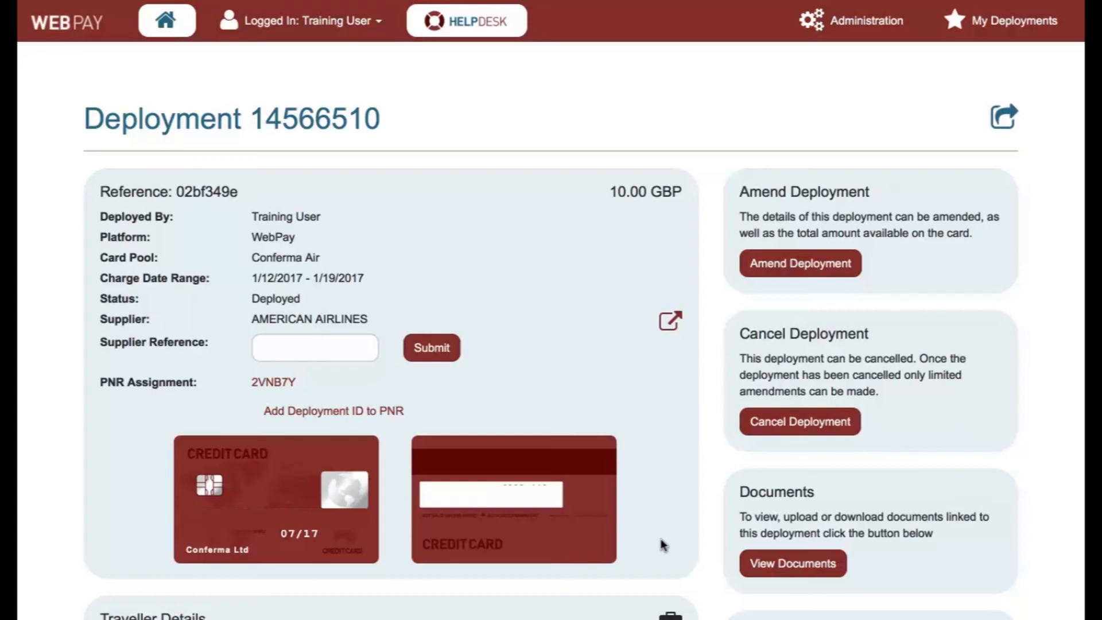
{"action": "left_click", "coordinate": [314, 346]}
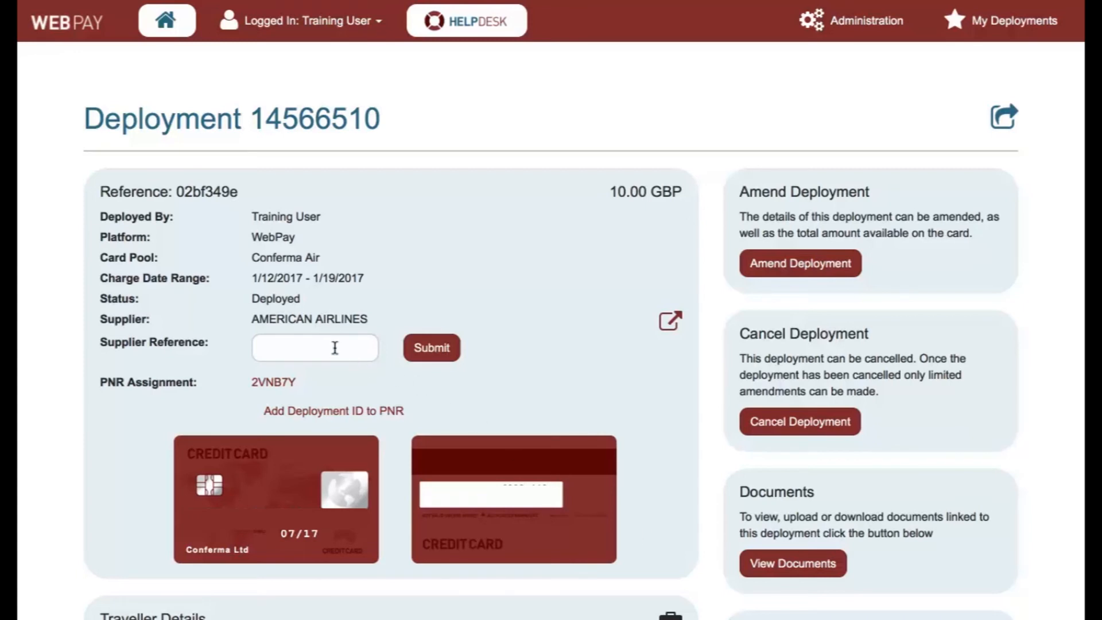
{"action": "type", "text": "543"}
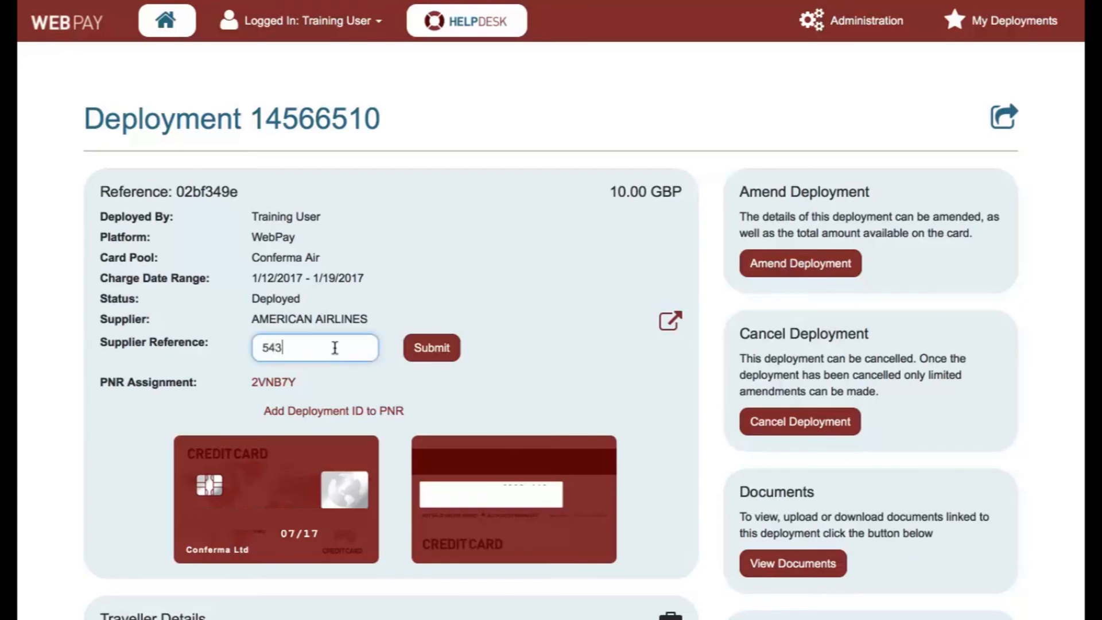
{"action": "type", "text": "RD44"}
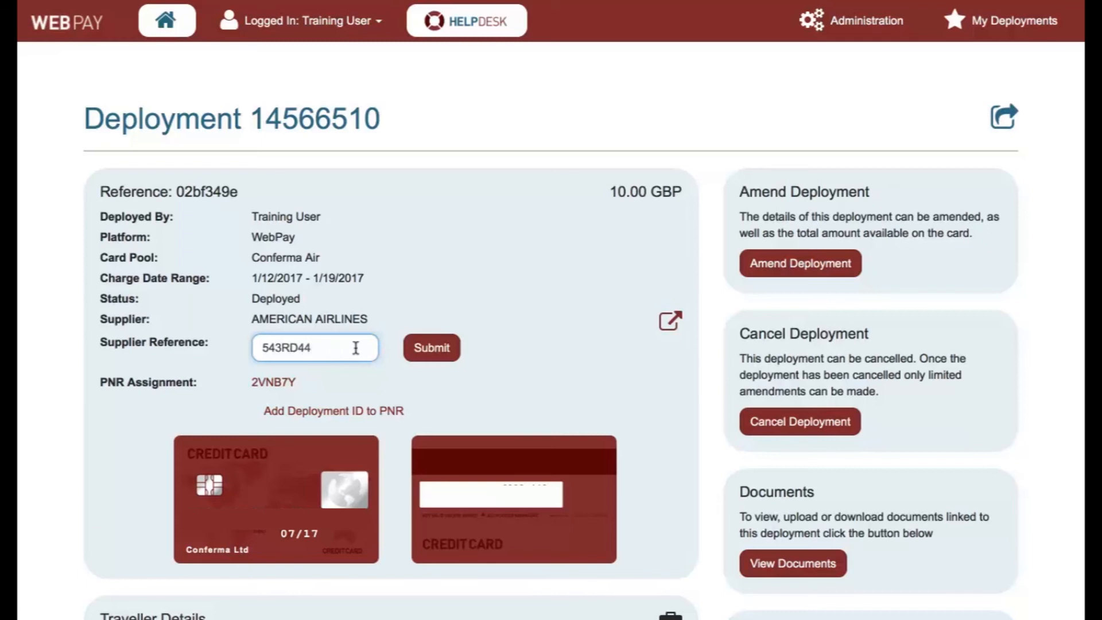
{"action": "left_click", "coordinate": [432, 346]}
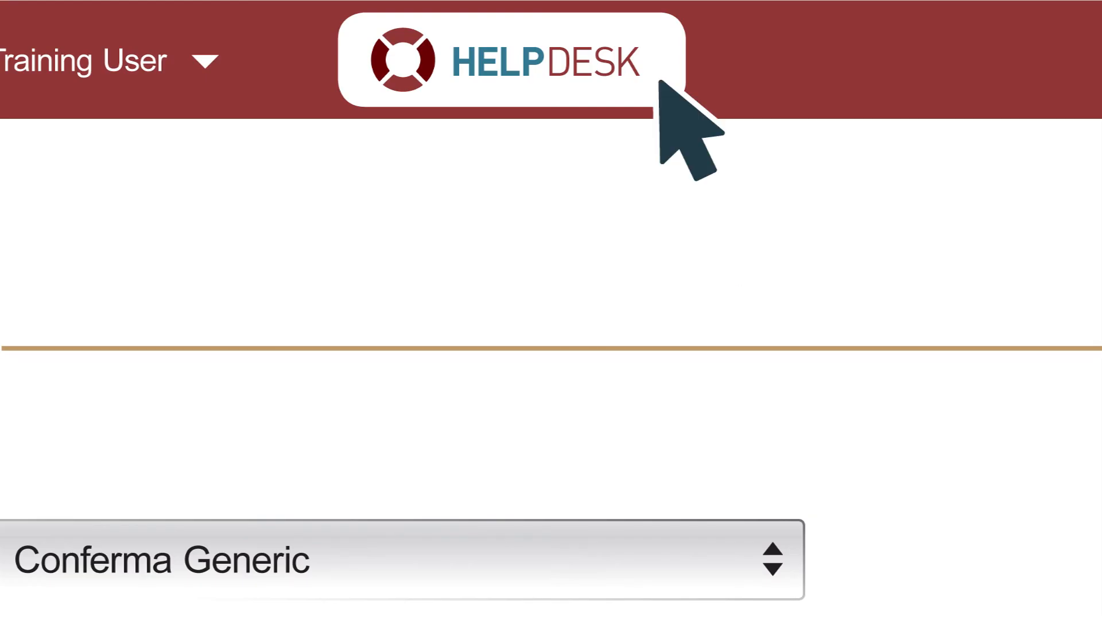
Step: View the Help Desk's WebPay articles down to the Creating a deployment topics
{"action": "left_click", "coordinate": [537, 63]}
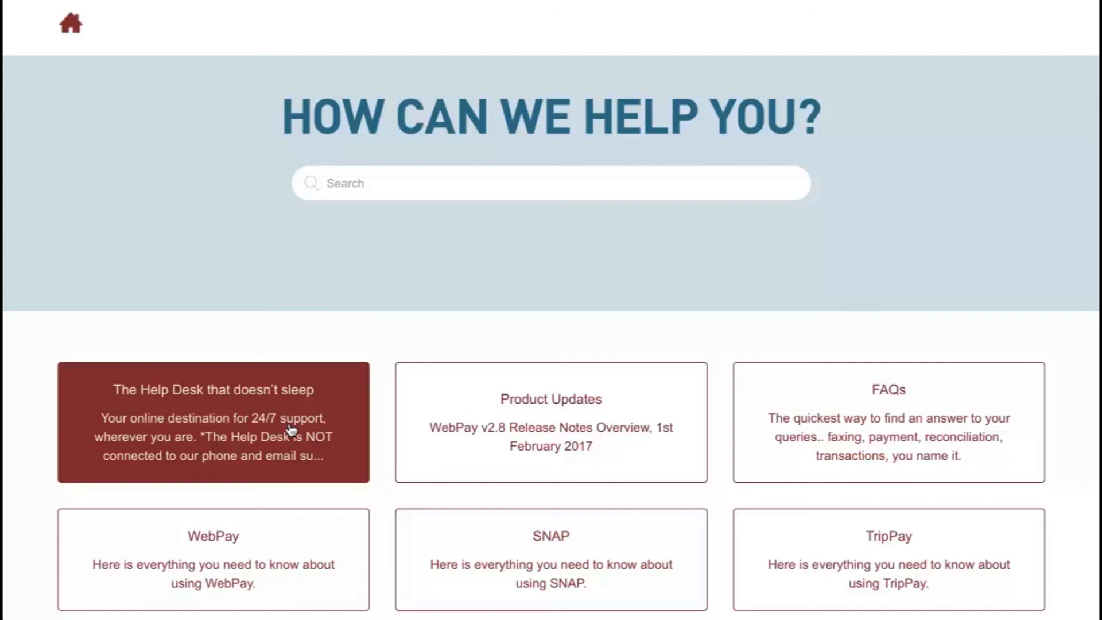
{"action": "mouse_move", "coordinate": [573, 432]}
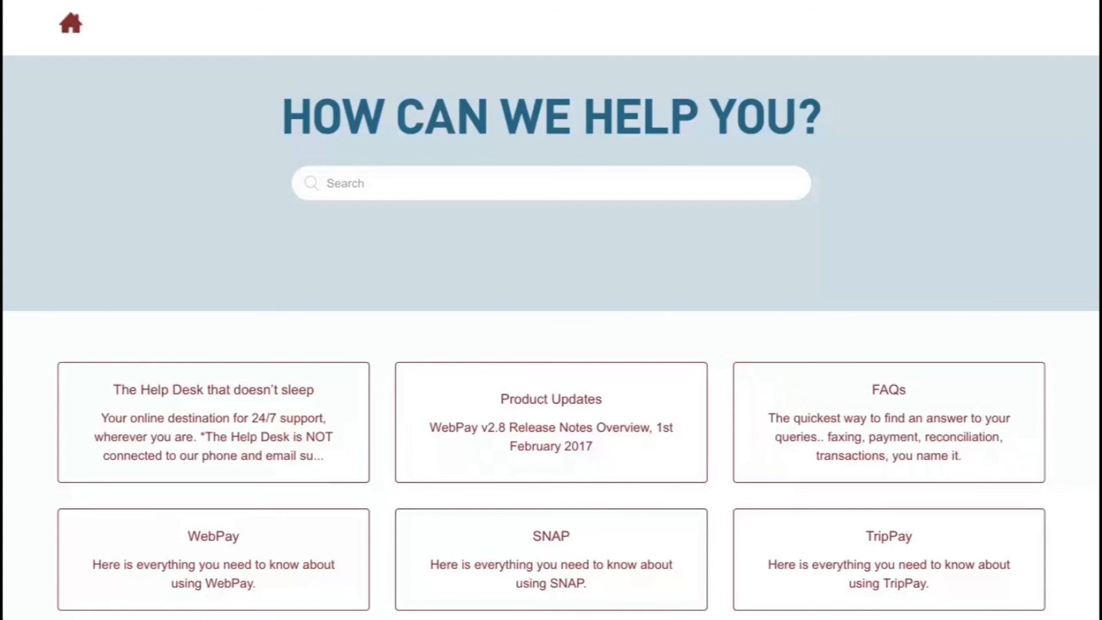
{"action": "mouse_move", "coordinate": [269, 577]}
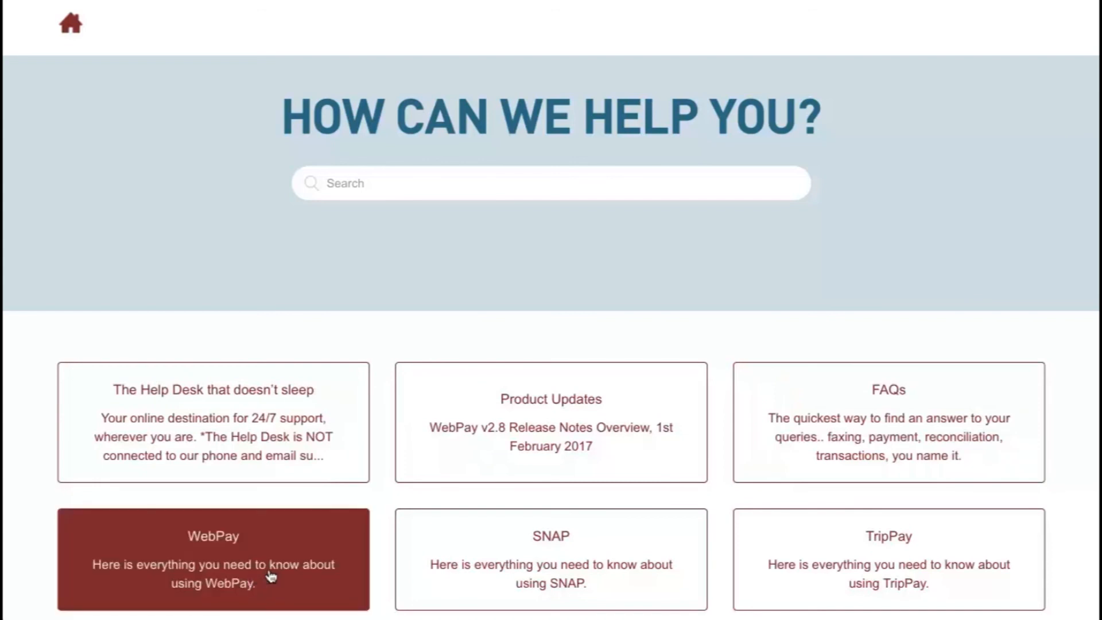
{"action": "mouse_move", "coordinate": [751, 569]}
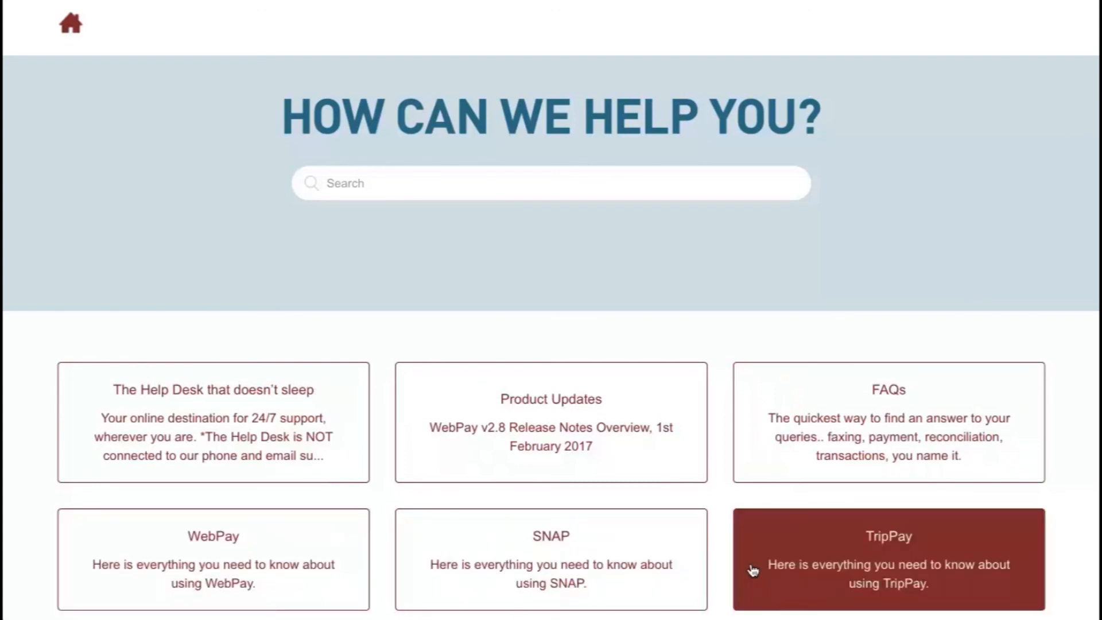
{"action": "scroll", "scroll_direction": "down", "scroll_amount": 3}
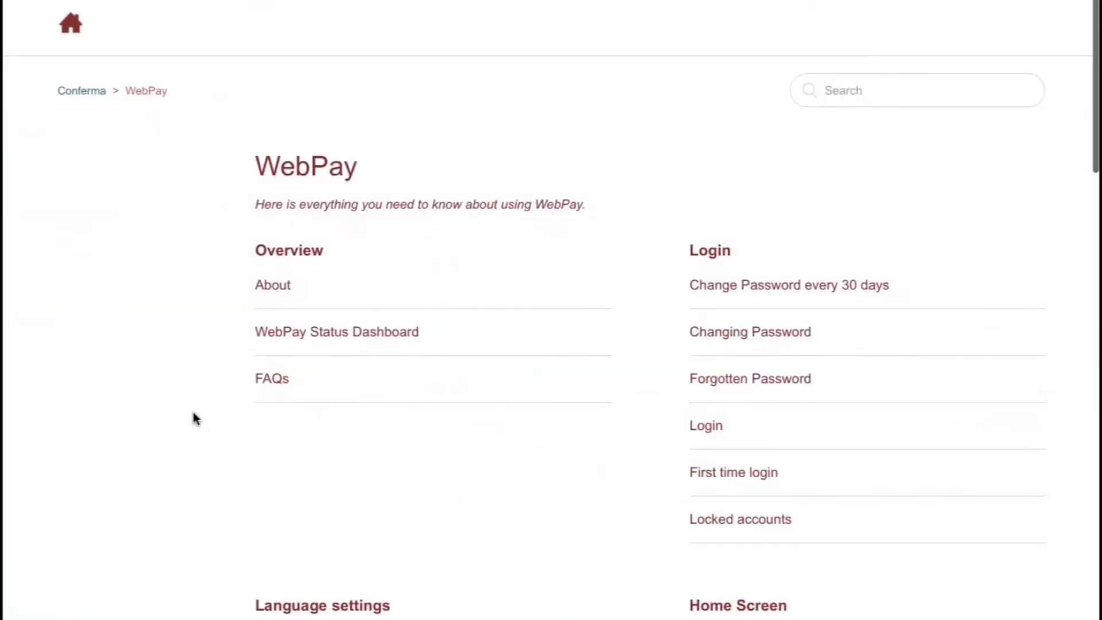
{"action": "scroll", "scroll_direction": "down", "scroll_amount": 3}
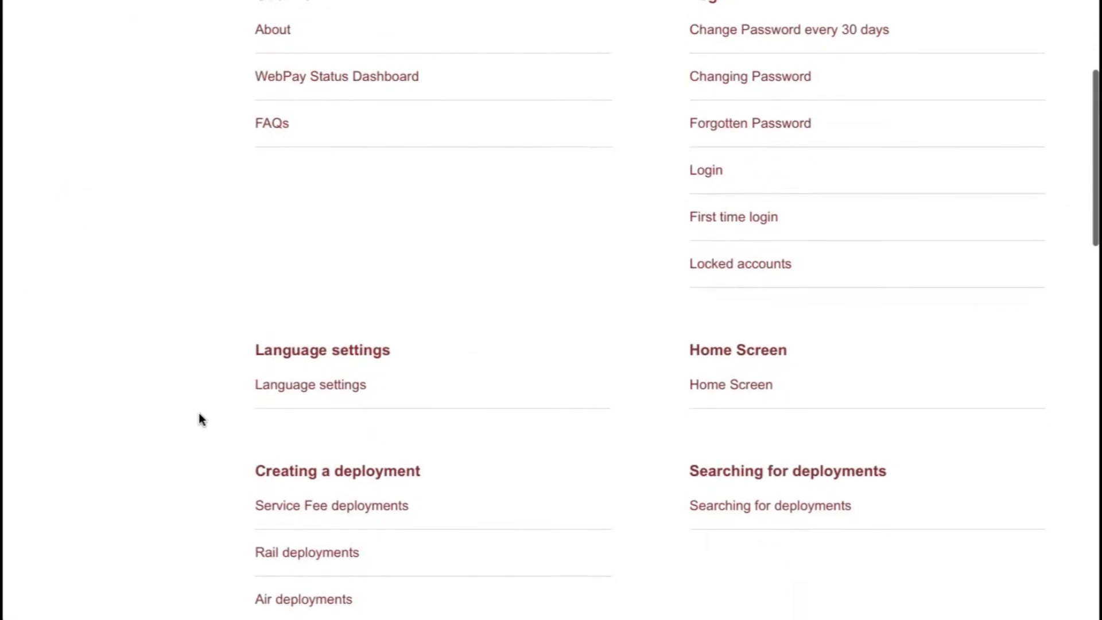
{"action": "scroll", "scroll_direction": "down", "scroll_amount": 3}
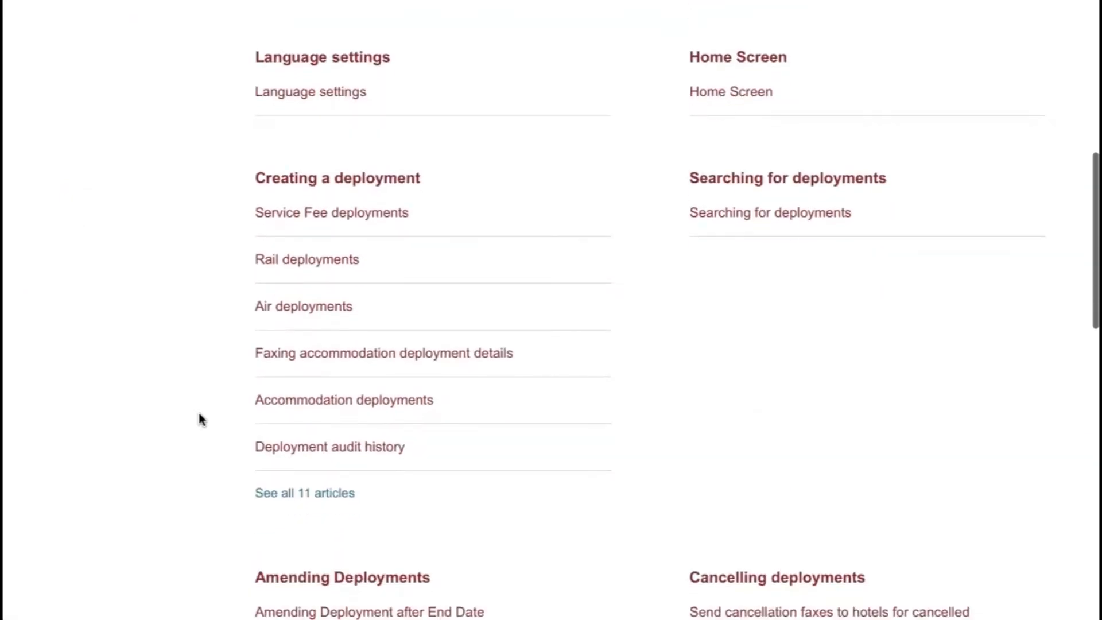